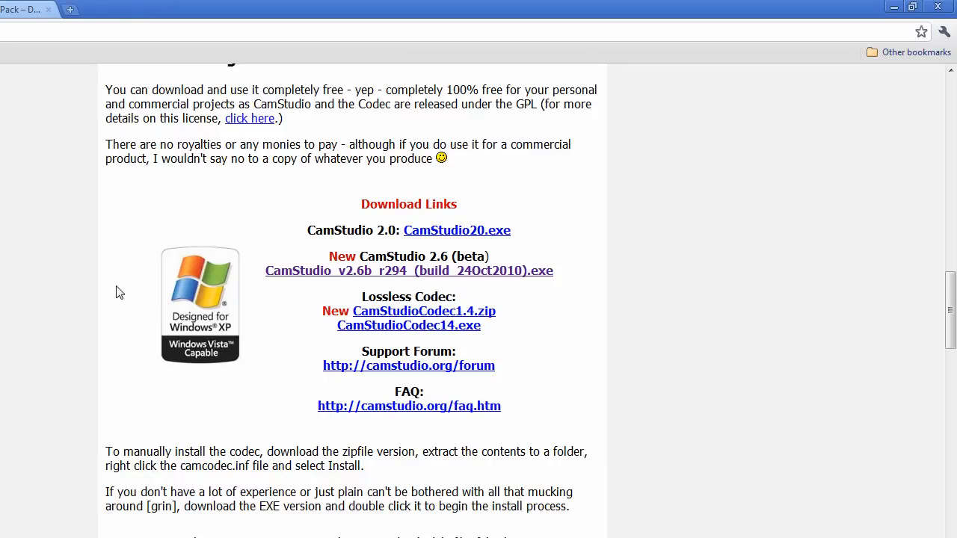
{"action": "mouse_move", "coordinate": [67, 8]}
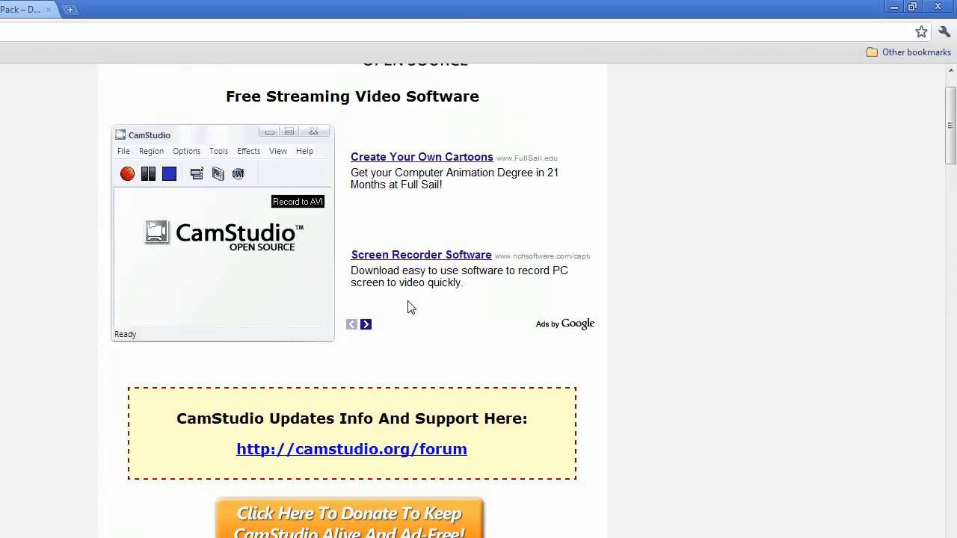
- Scroll down the DivX website to the Codec Pack's Free Download section
{"action": "scroll", "scroll_direction": "down", "scroll_amount": 3}
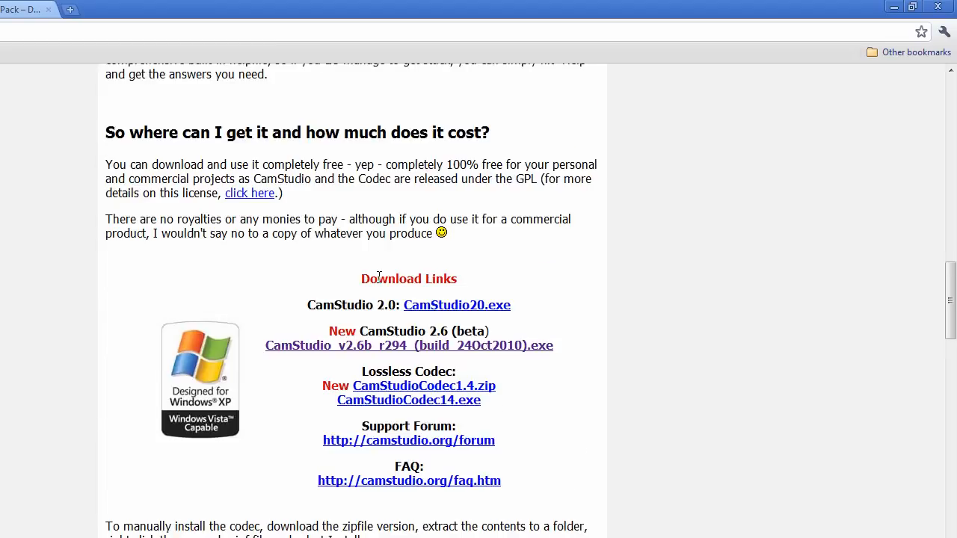
{"action": "scroll", "scroll_direction": "down", "scroll_amount": 3}
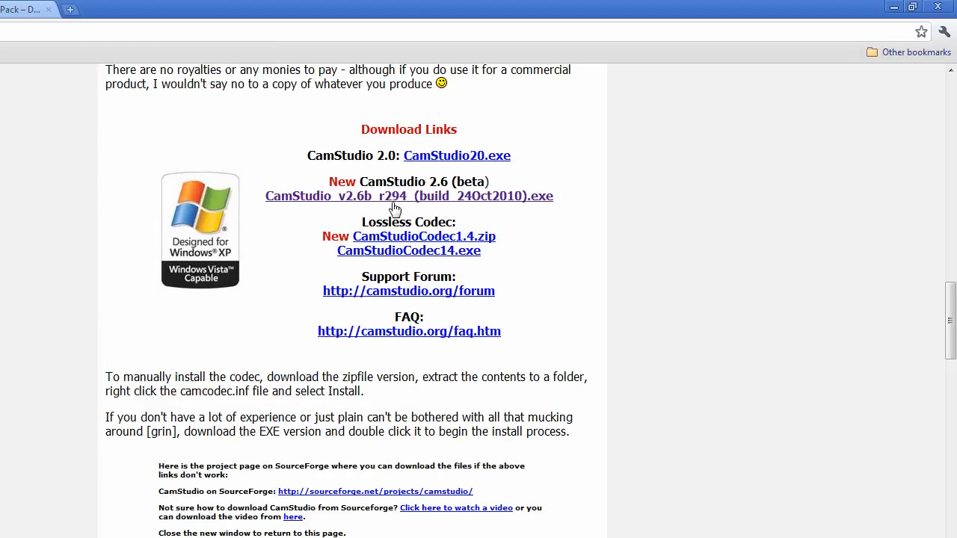
{"action": "mouse_move", "coordinate": [417, 182]}
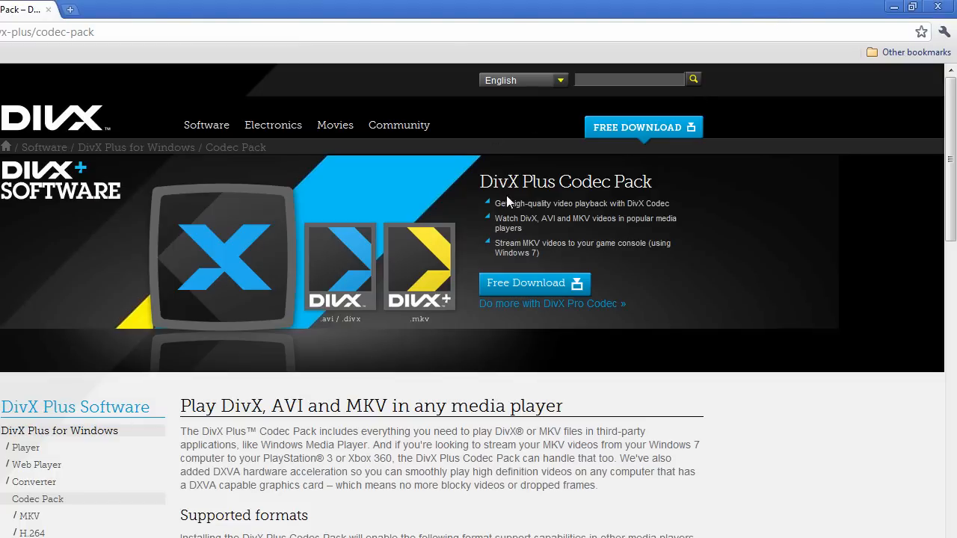
{"action": "scroll", "scroll_direction": "down", "scroll_amount": 3}
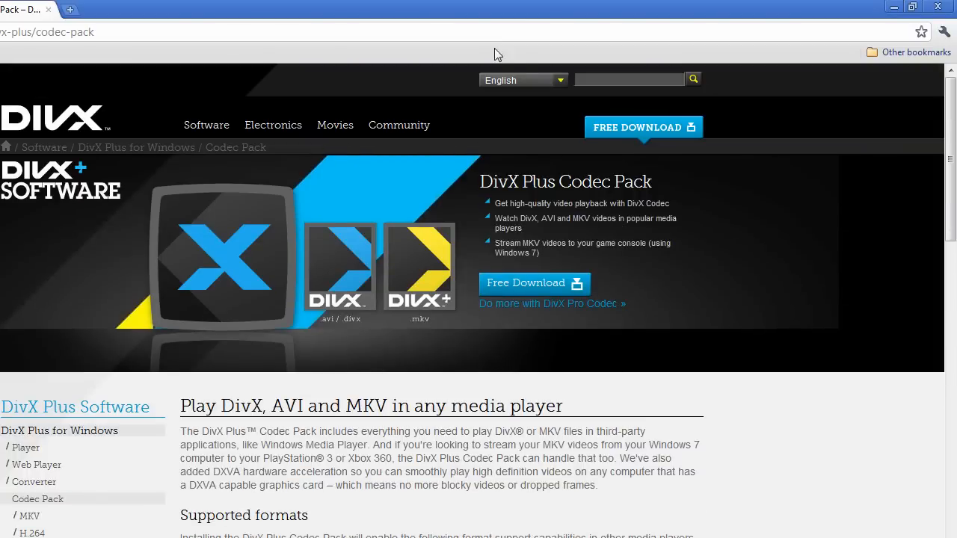
{"action": "mouse_move", "coordinate": [629, 99]}
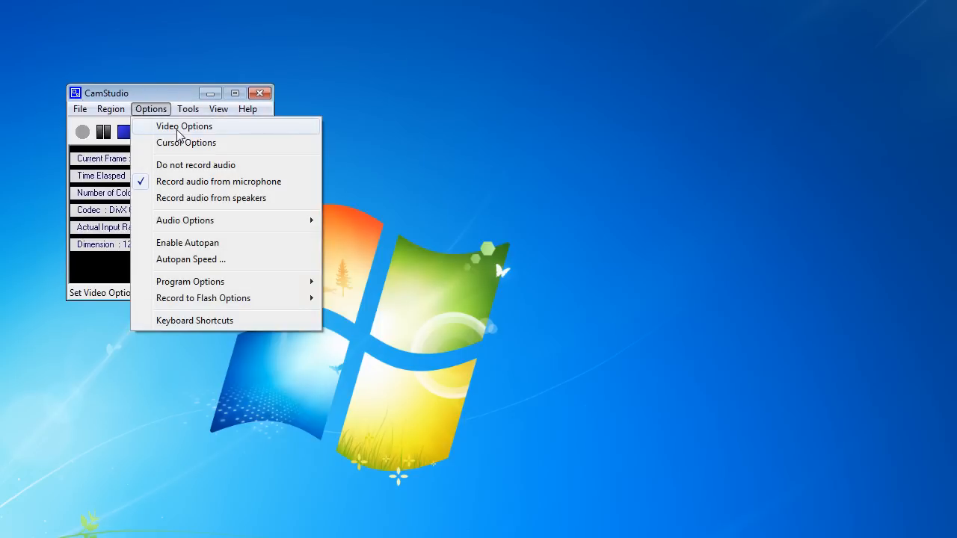
- Make DivX 6.9.2 the video compressor in Video Options, keeping the key frame interval
{"action": "left_click", "coordinate": [183, 126]}
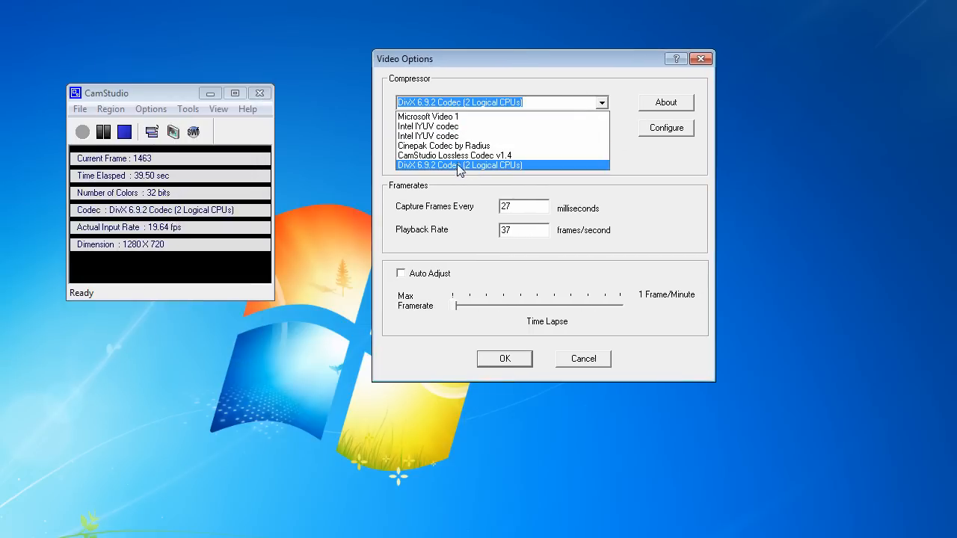
{"action": "left_click", "coordinate": [460, 166]}
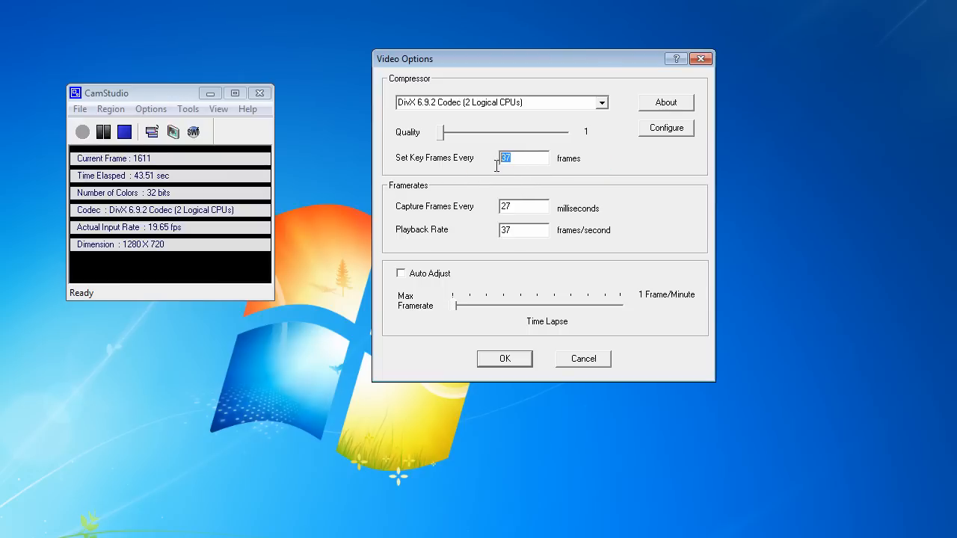
{"action": "left_click", "coordinate": [522, 206]}
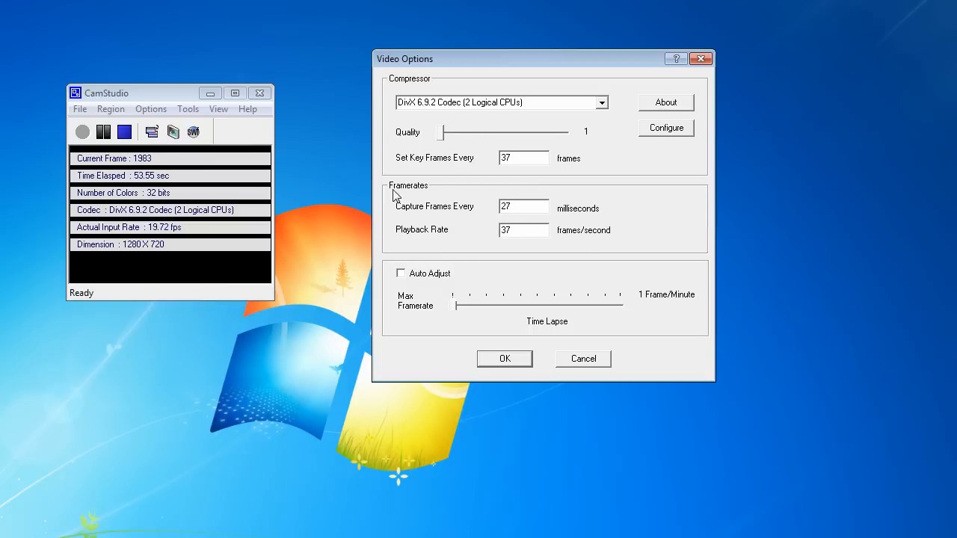
- Leave the compression quality at 1 and bring up the DivX codec's own settings
{"action": "left_click_drag", "start_coordinate": [439, 132], "coordinate": [567, 132]}
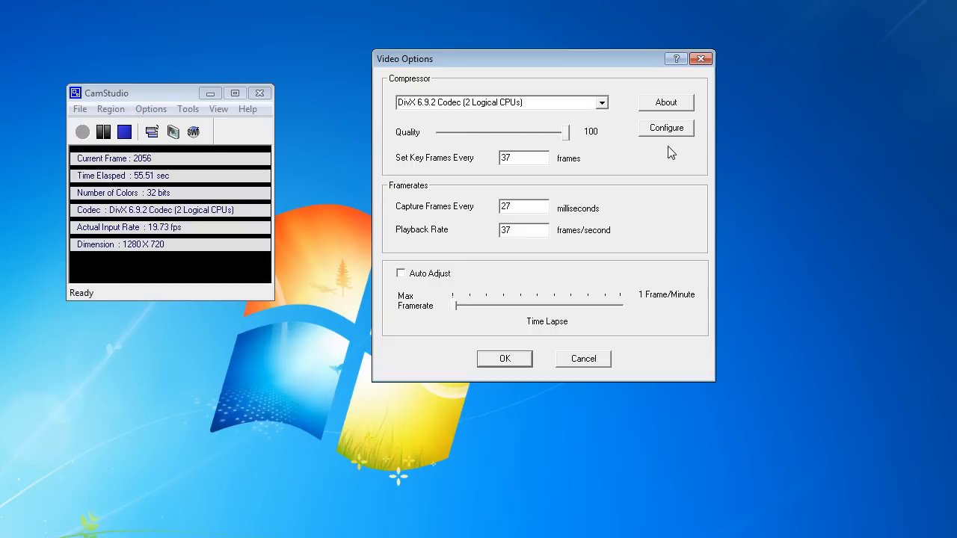
{"action": "left_click_drag", "start_coordinate": [565, 132], "coordinate": [439, 132]}
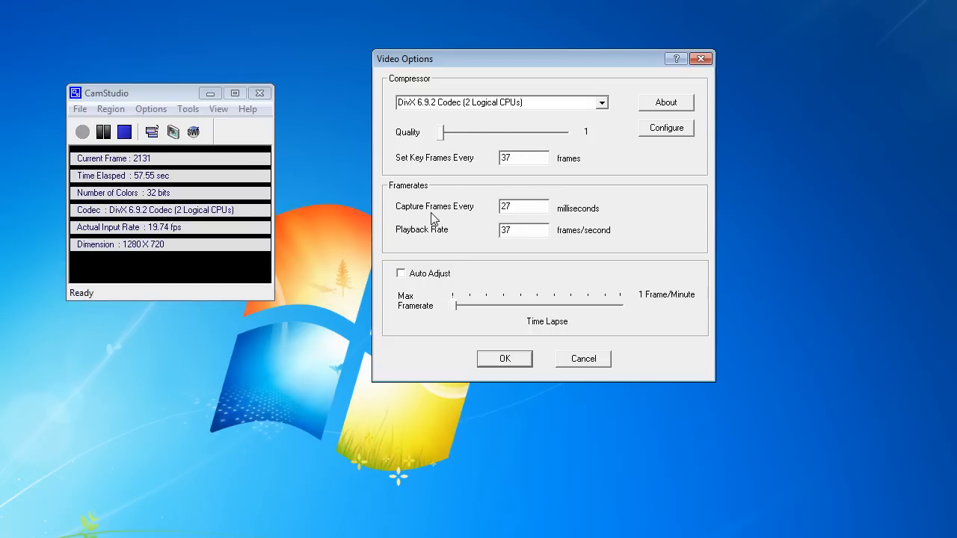
{"action": "mouse_move", "coordinate": [363, 245]}
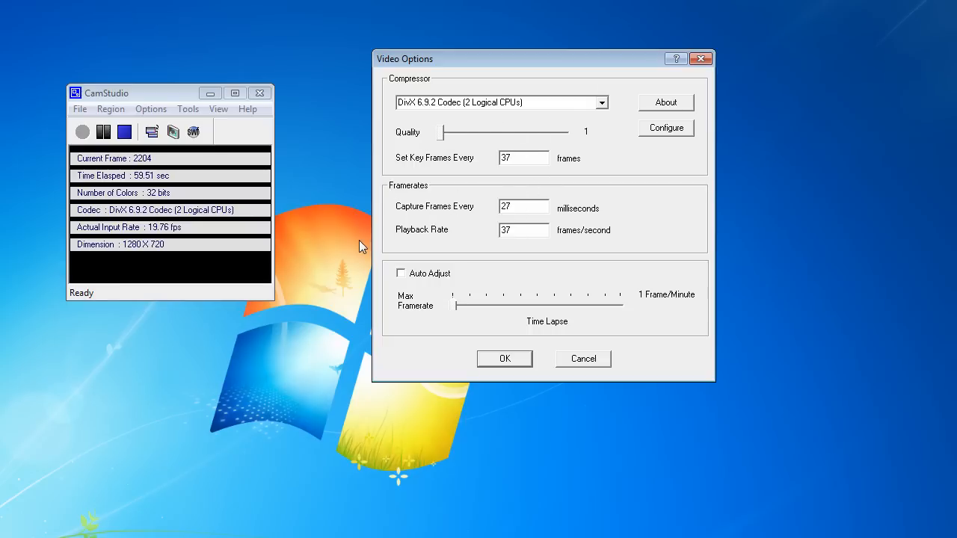
{"action": "left_click", "coordinate": [665, 128]}
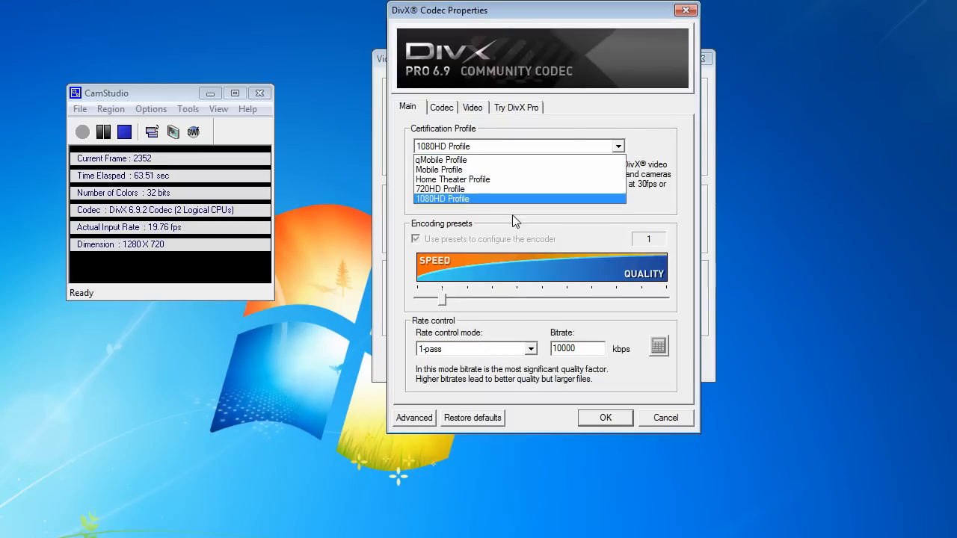
{"action": "mouse_move", "coordinate": [494, 204]}
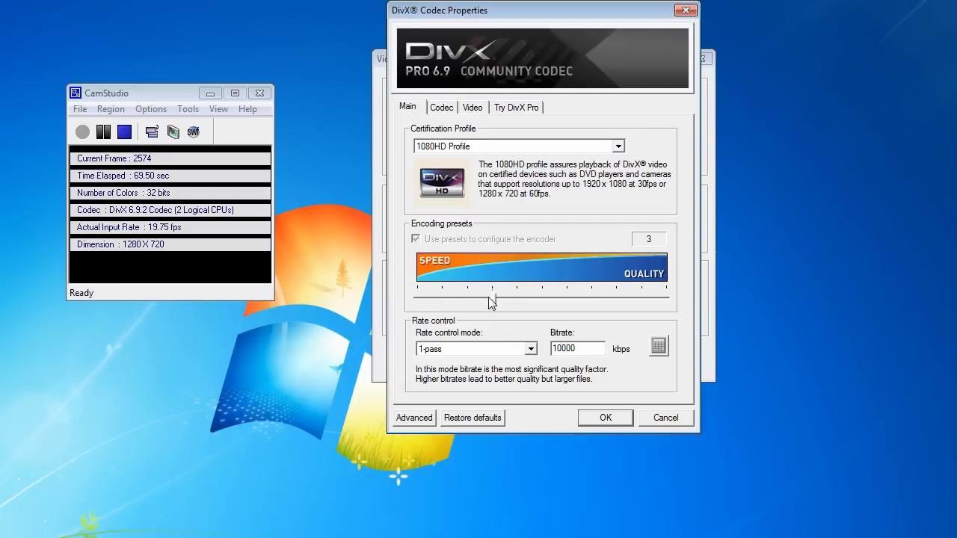
- Set DivX to 1080HD profile, encoding preset 1, 1-pass rate control at 10000 kbps, and confirm
{"action": "left_click_drag", "start_coordinate": [494, 297], "coordinate": [441, 297]}
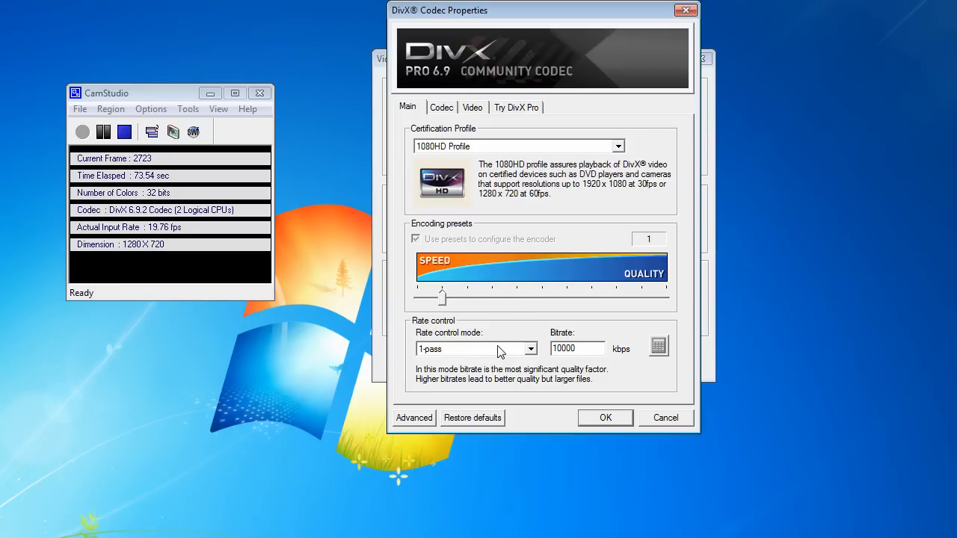
{"action": "left_click", "coordinate": [532, 348]}
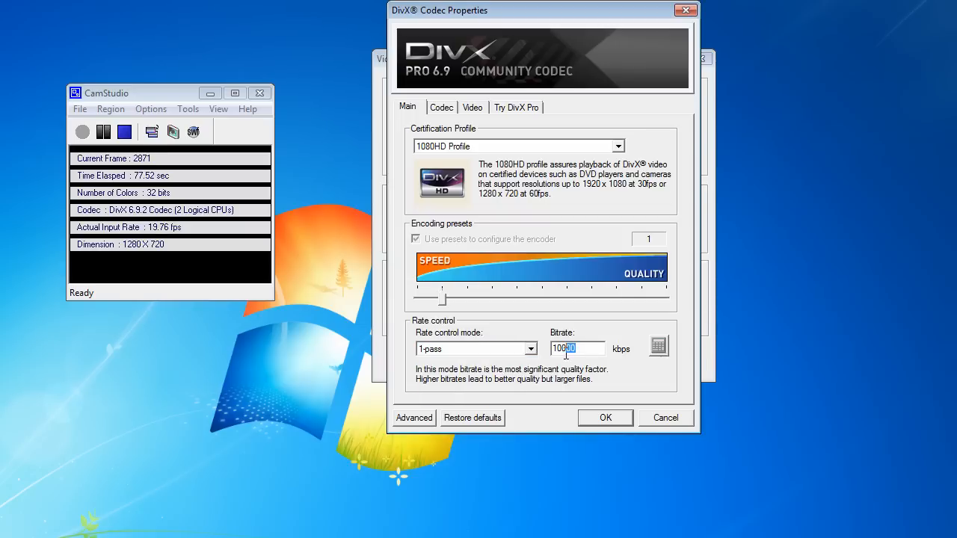
{"action": "type", "text": "10000"}
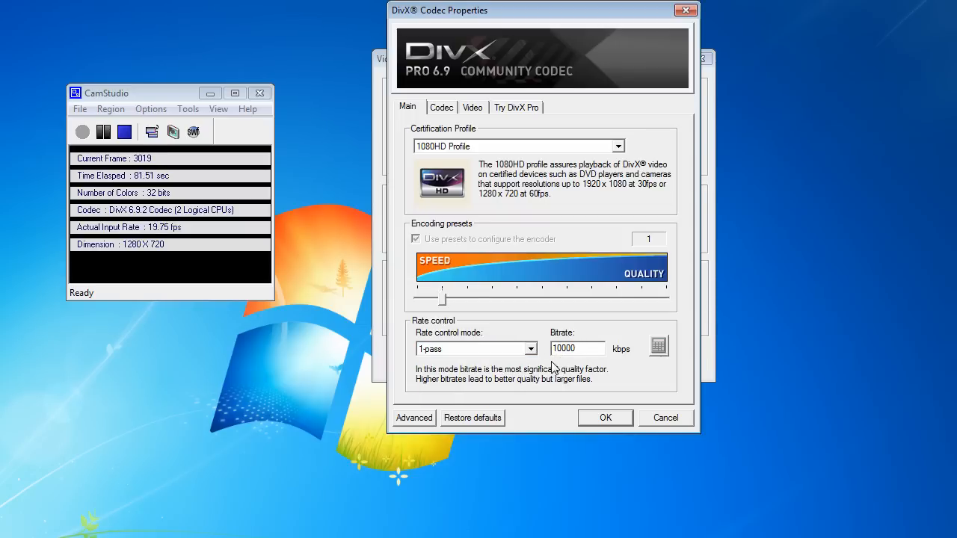
{"action": "left_click", "coordinate": [578, 349]}
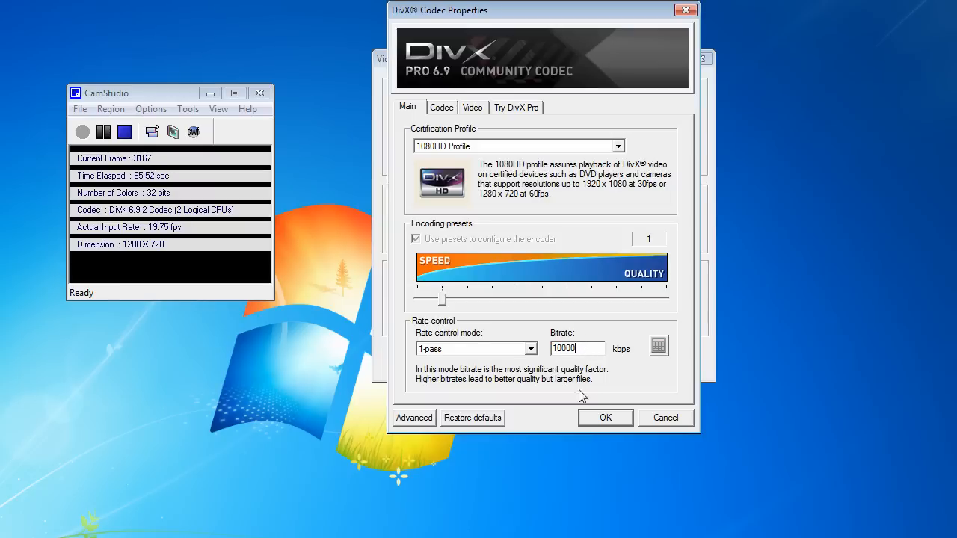
{"action": "mouse_move", "coordinate": [597, 418]}
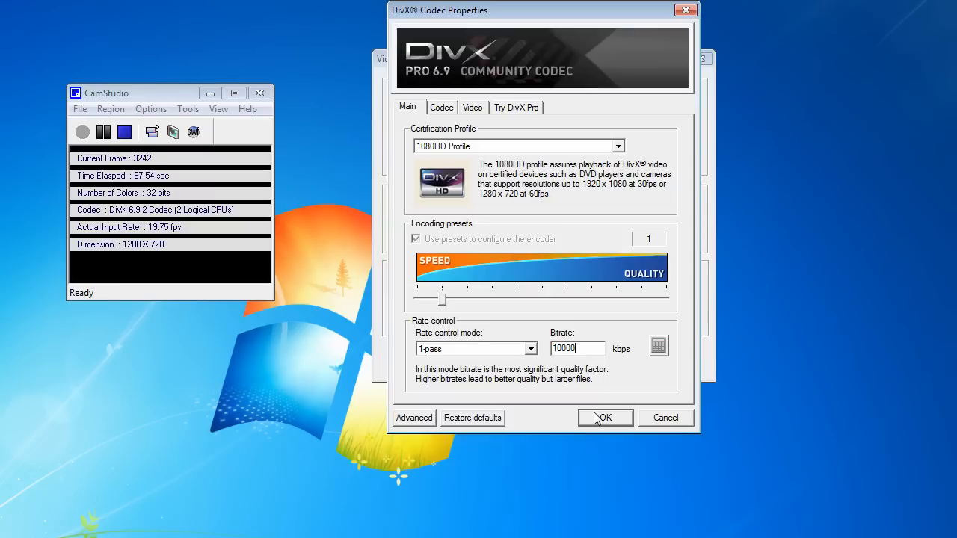
{"action": "left_click", "coordinate": [604, 418]}
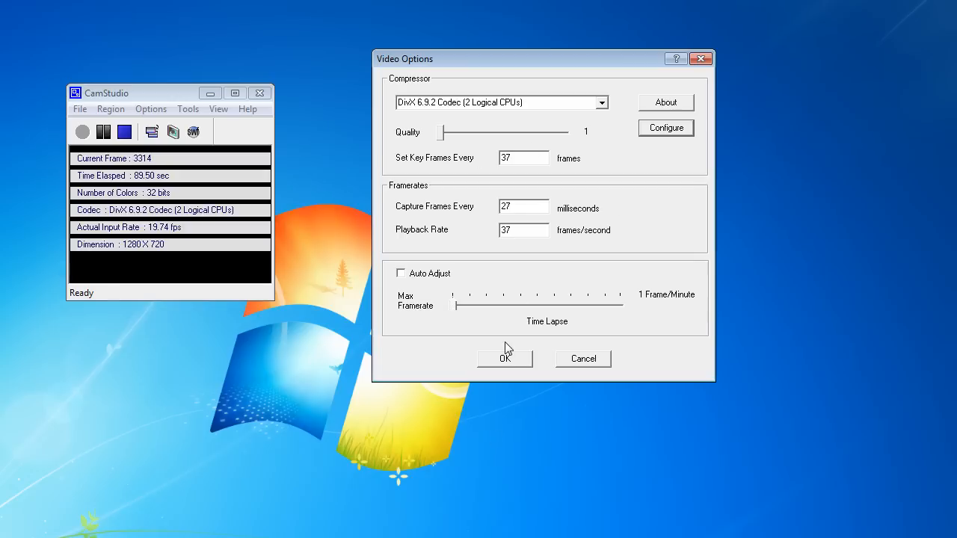
- Confirm the Video Options so CamStudio records with the DivX setup
{"action": "left_click", "coordinate": [504, 358]}
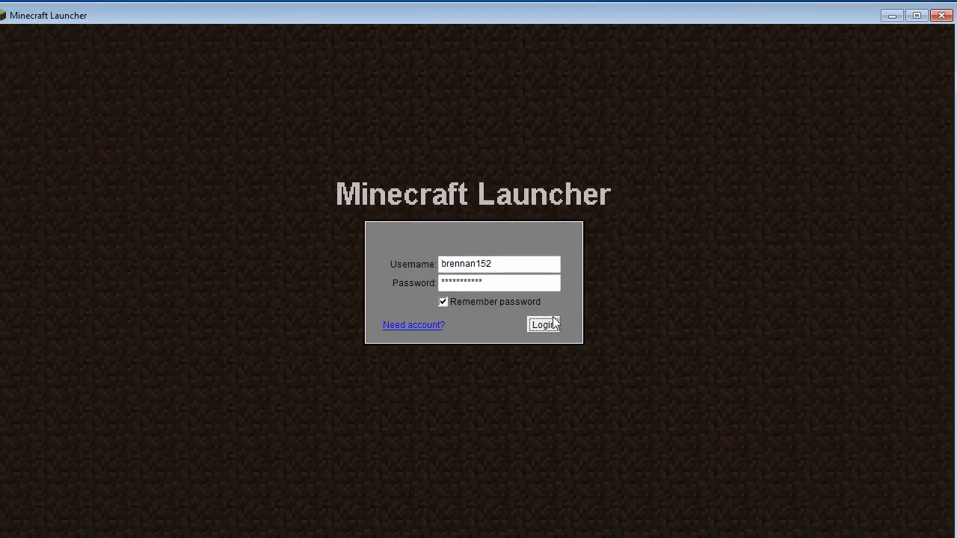
- Log in from the Minecraft Launcher with the entered credentials
{"action": "left_click", "coordinate": [543, 325]}
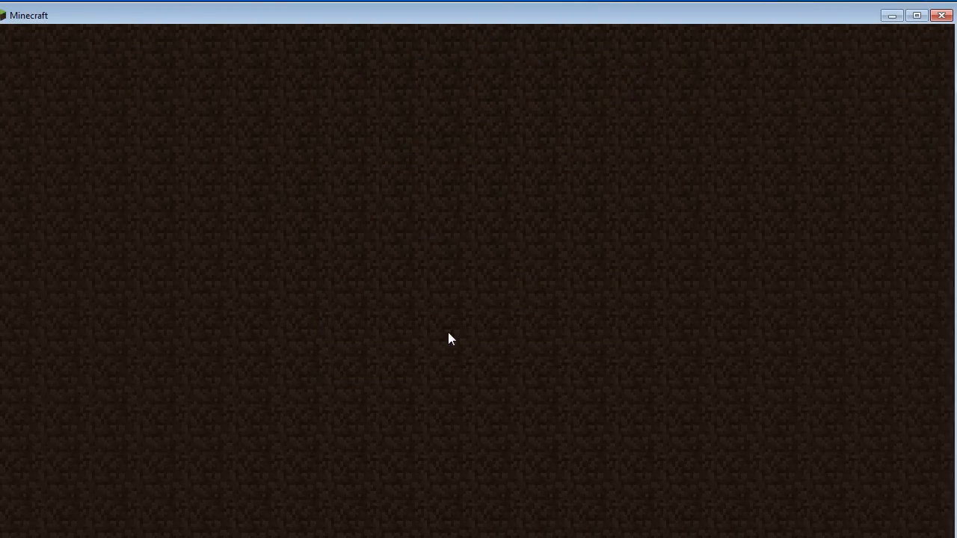
{"action": "mouse_move", "coordinate": [349, 261]}
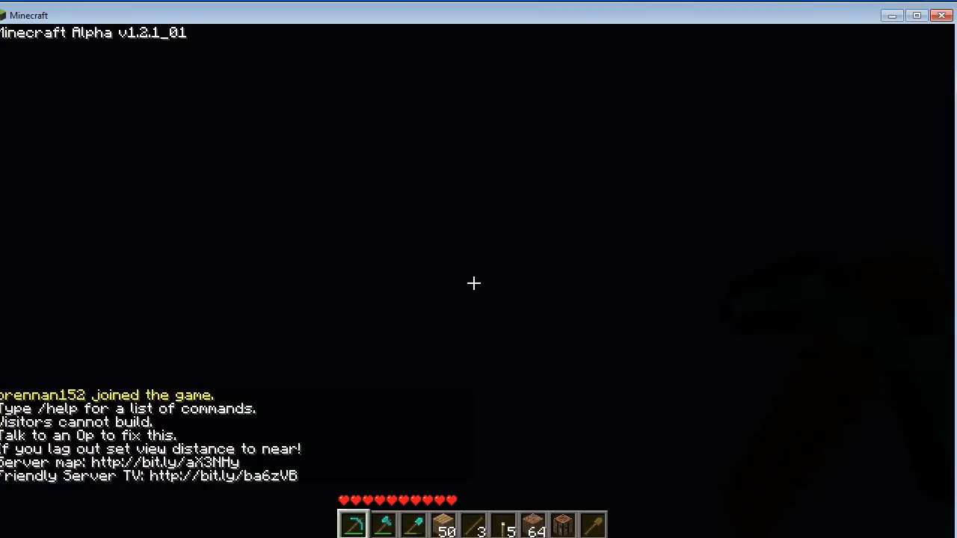
- Move the player down the mine tunnel along the rail track
{"action": "key", "text": "/"}
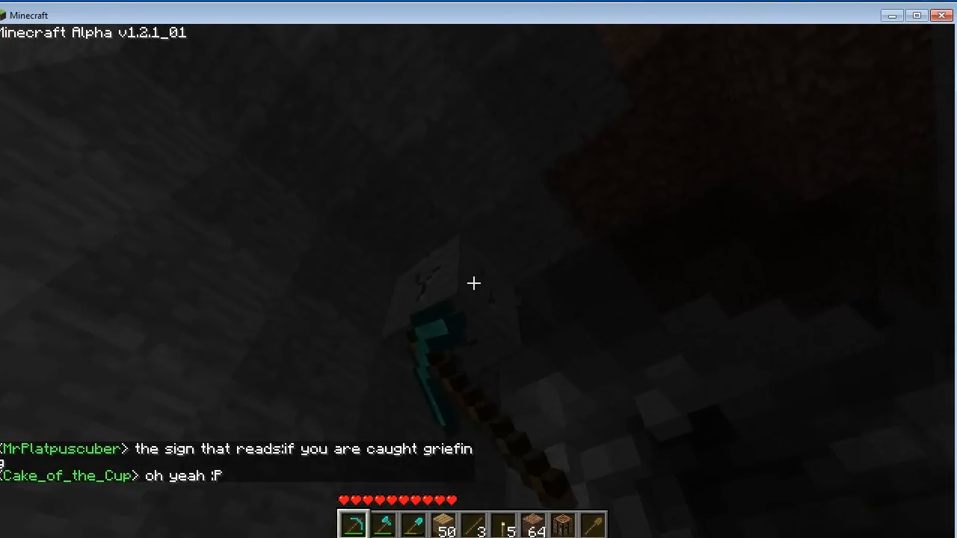
{"action": "mouse_move", "coordinate": [474, 283]}
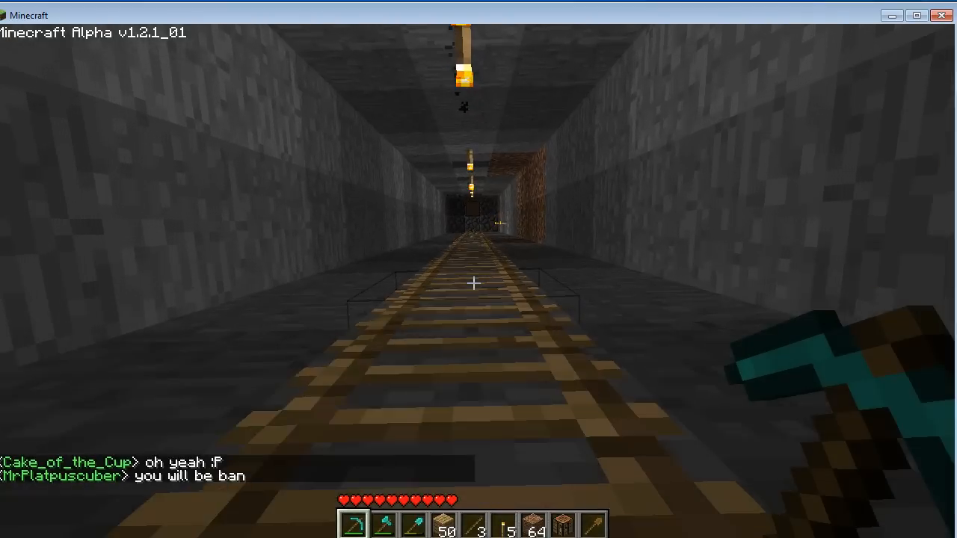
{"action": "mouse_move", "coordinate": [472, 285]}
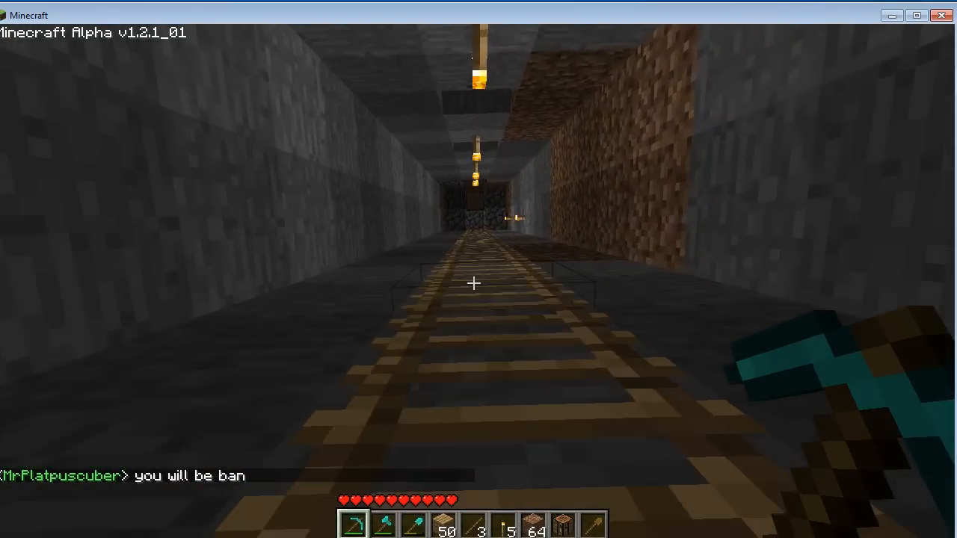